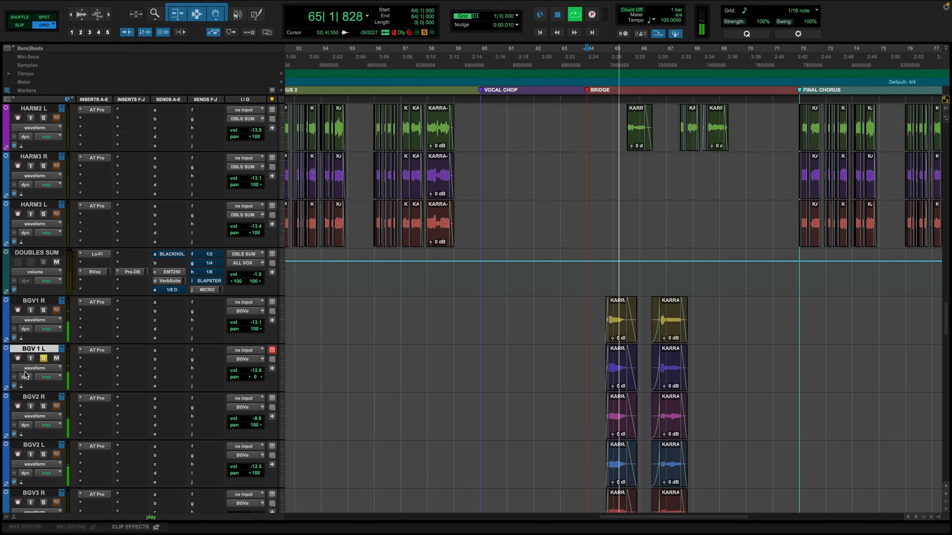
- Open Auto-Tune Pro on BGV 1 L and reveal its Harmony Player voices
left_click(97, 350)
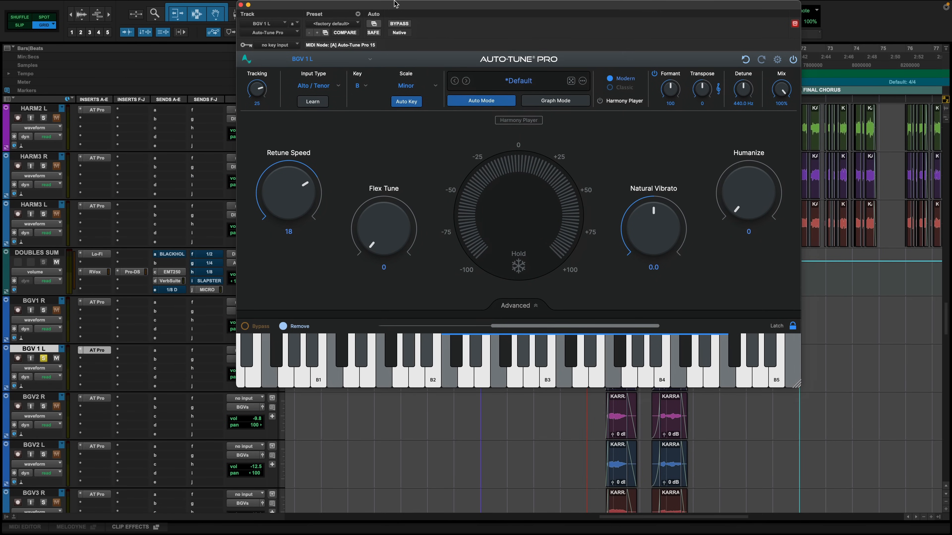
left_click(518, 119)
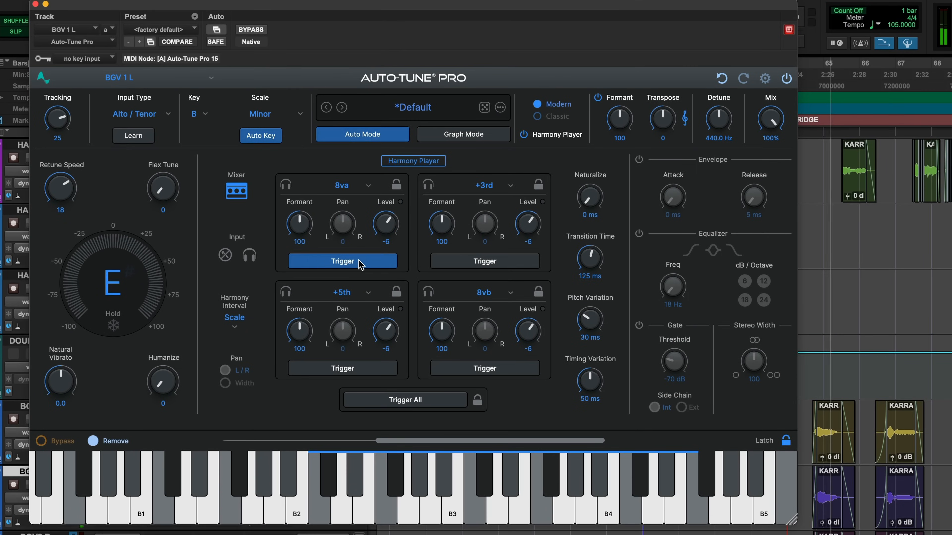
- Toggle the octave-up harmony voice's Trigger off and on again
left_click(343, 262)
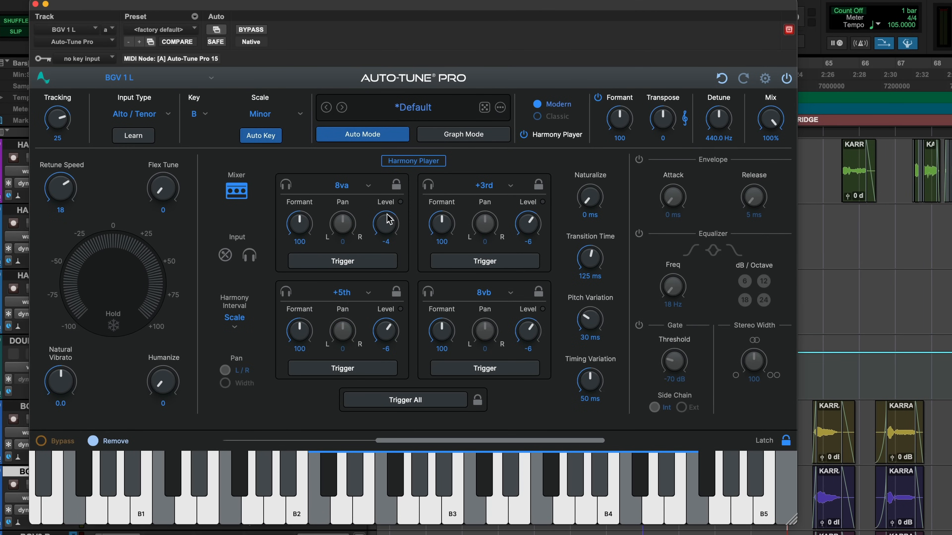
mouse_move(365, 269)
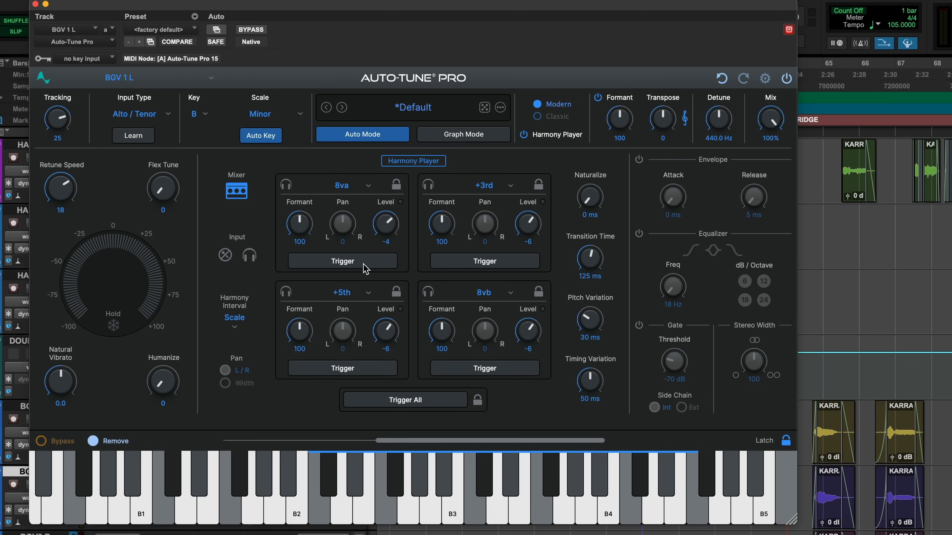
mouse_move(342, 261)
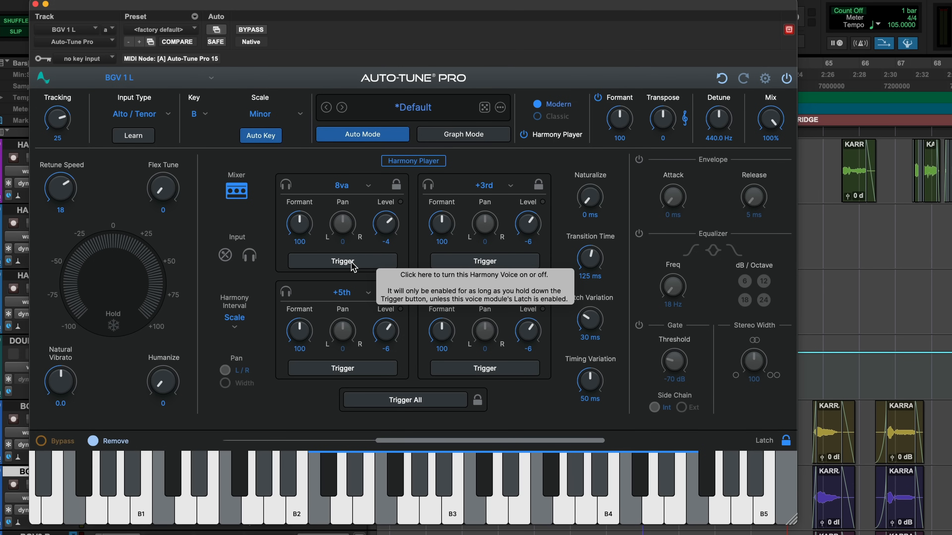
left_click(342, 261)
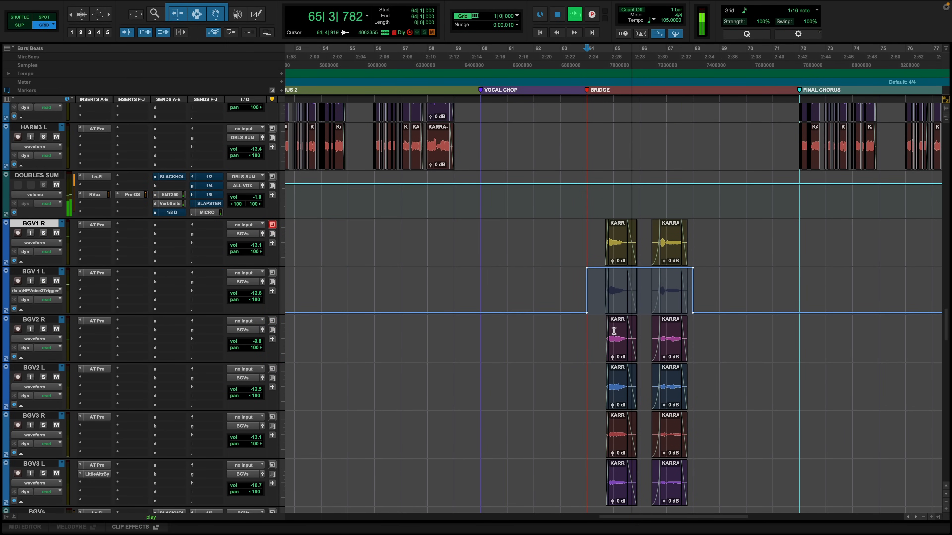
- Clear the clip selection on BGV 1 L to show its waveforms
left_click(36, 194)
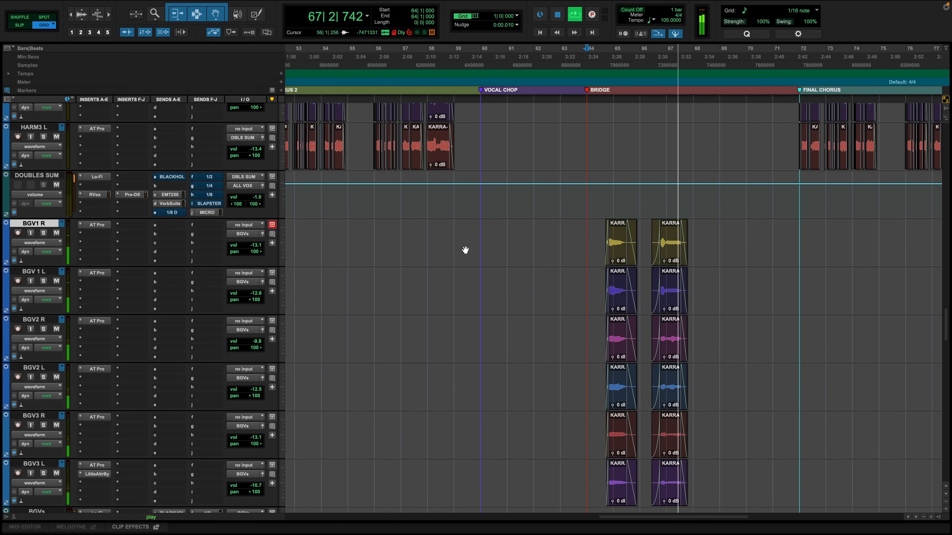
mouse_move(759, 266)
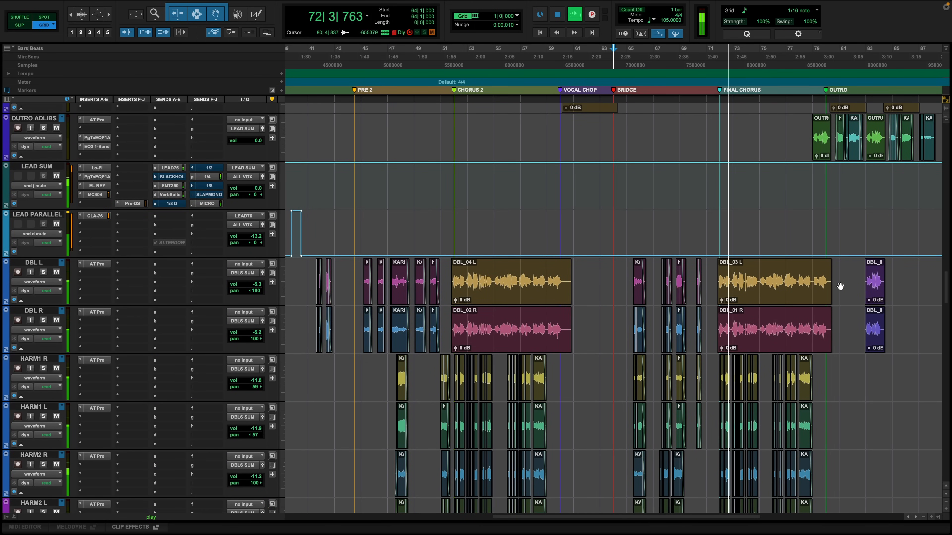
left_click(43, 272)
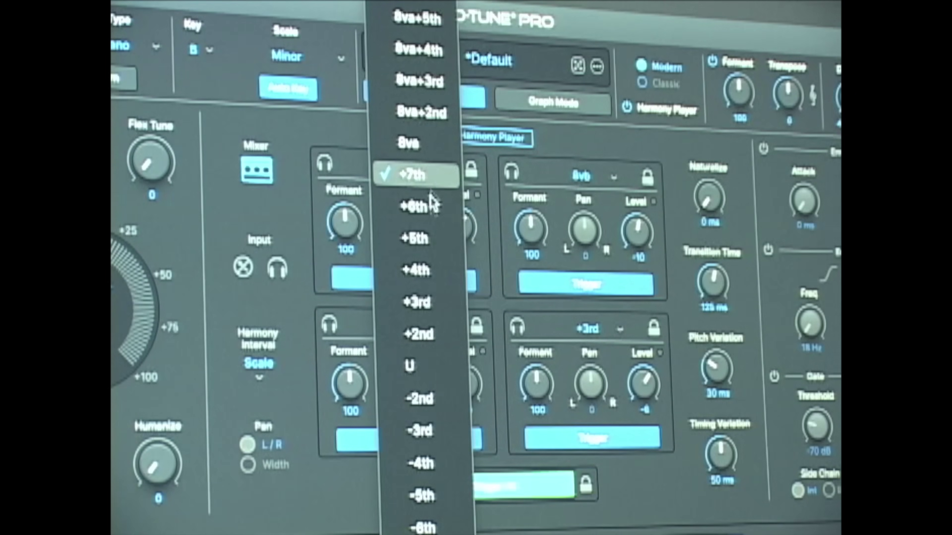
mouse_move(419, 333)
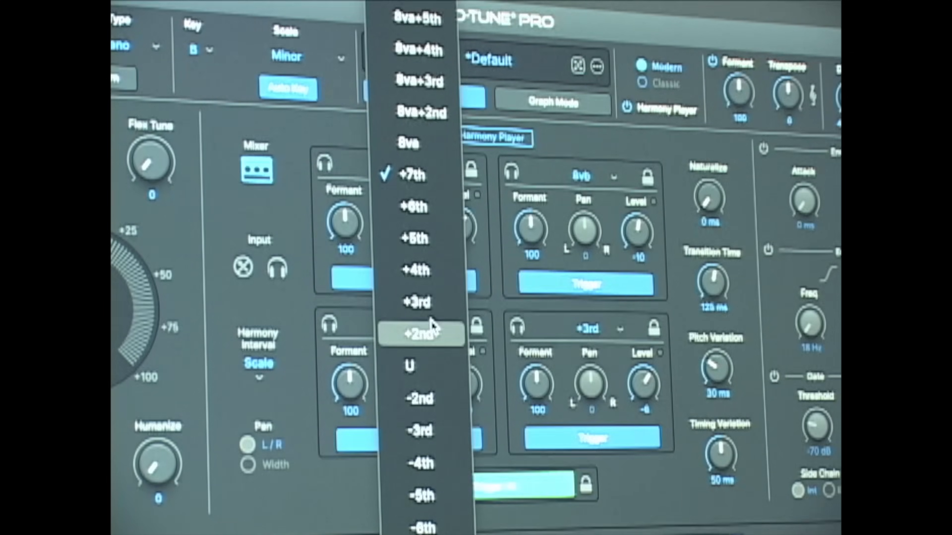
- Choose a new interval for one of the harmony voices
left_click(414, 239)
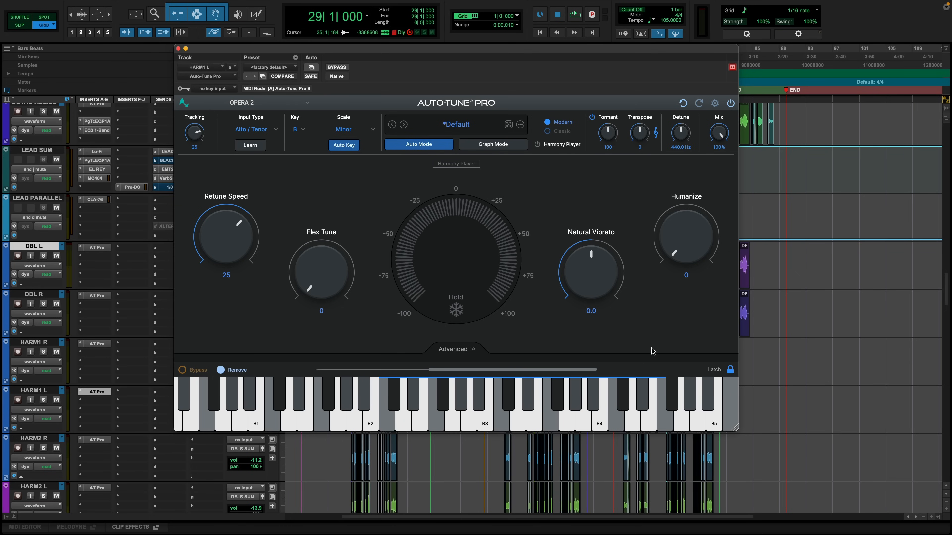
mouse_move(695, 293)
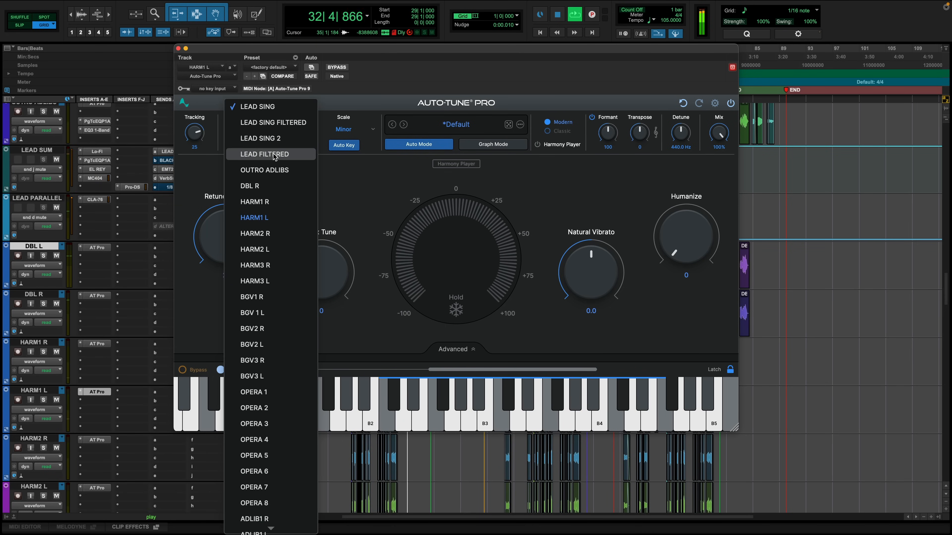
mouse_move(271, 345)
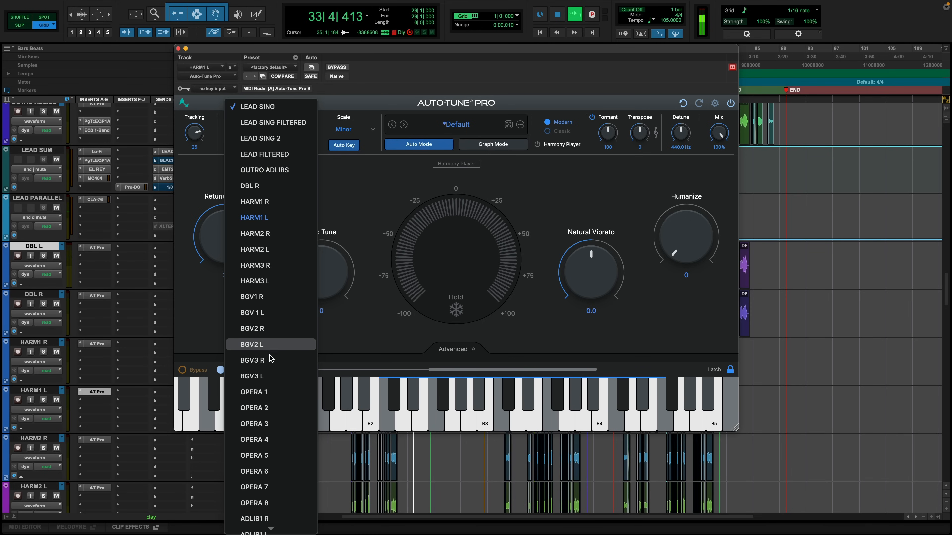
- Switch the plugin window to the OPERA 3 track's instance
left_click(254, 424)
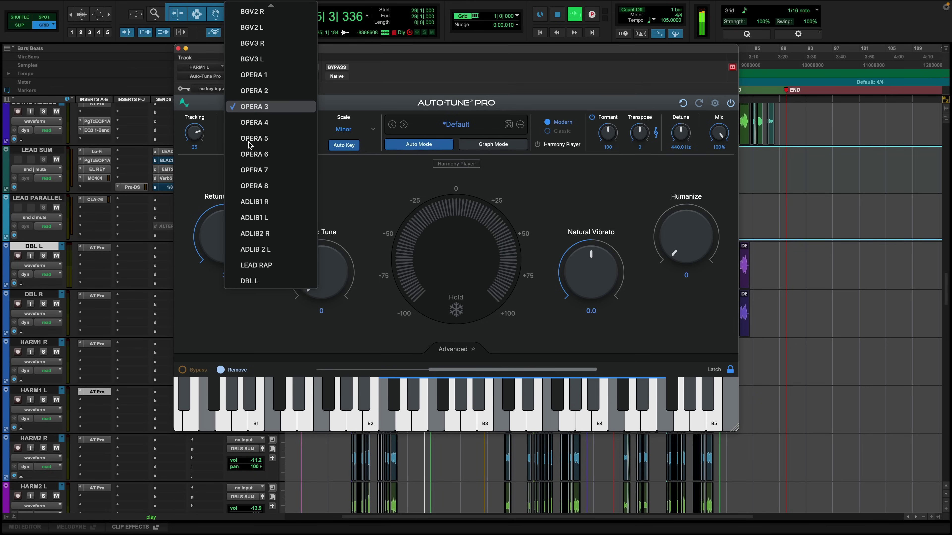
mouse_move(243, 467)
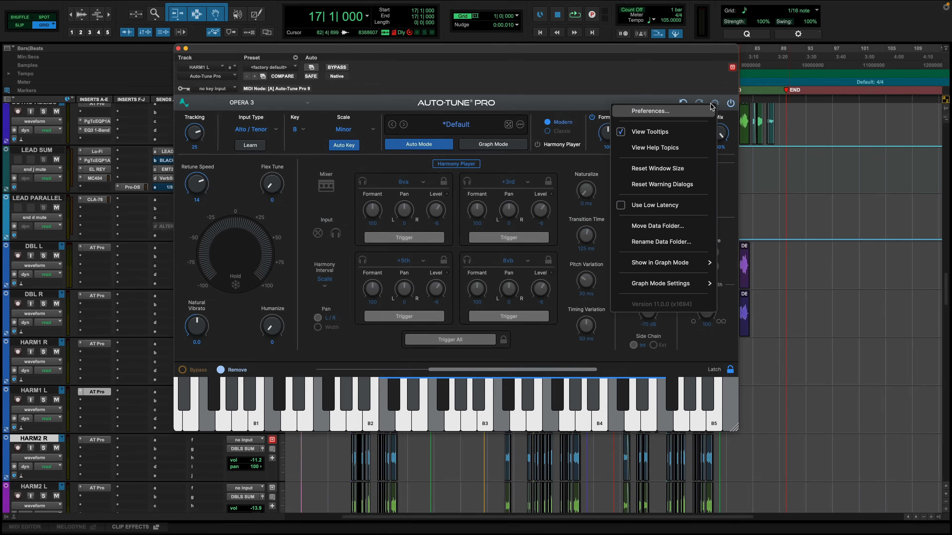
- Review the General preferences and dismiss the dialog
left_click(649, 110)
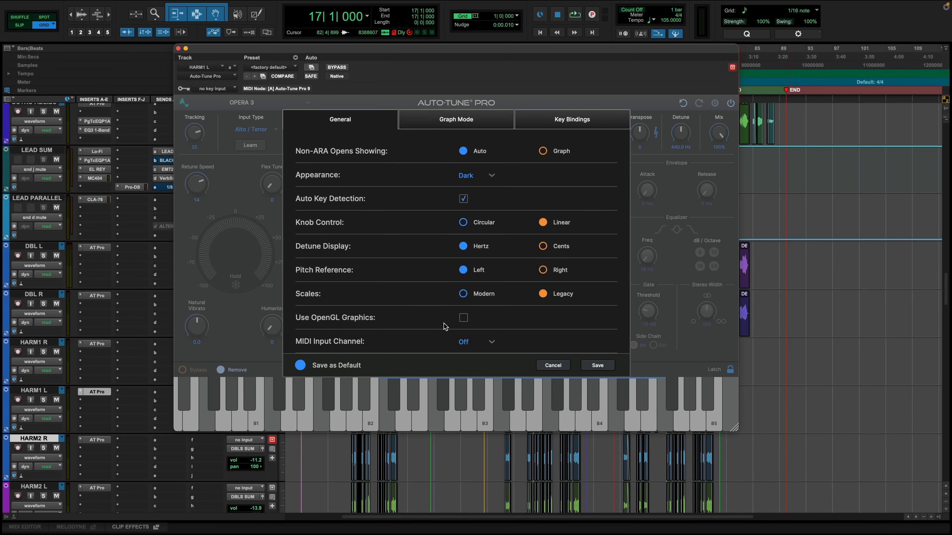
left_click(473, 341)
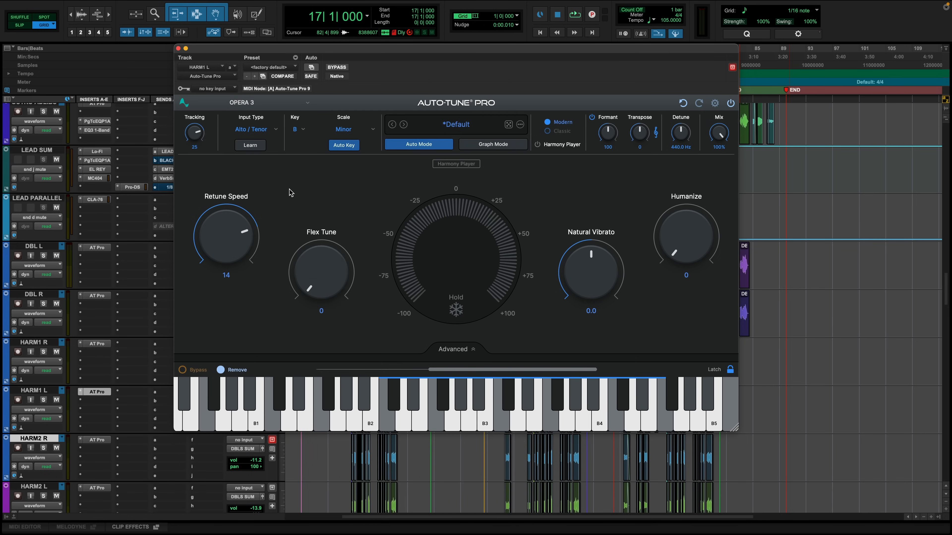
mouse_move(486, 156)
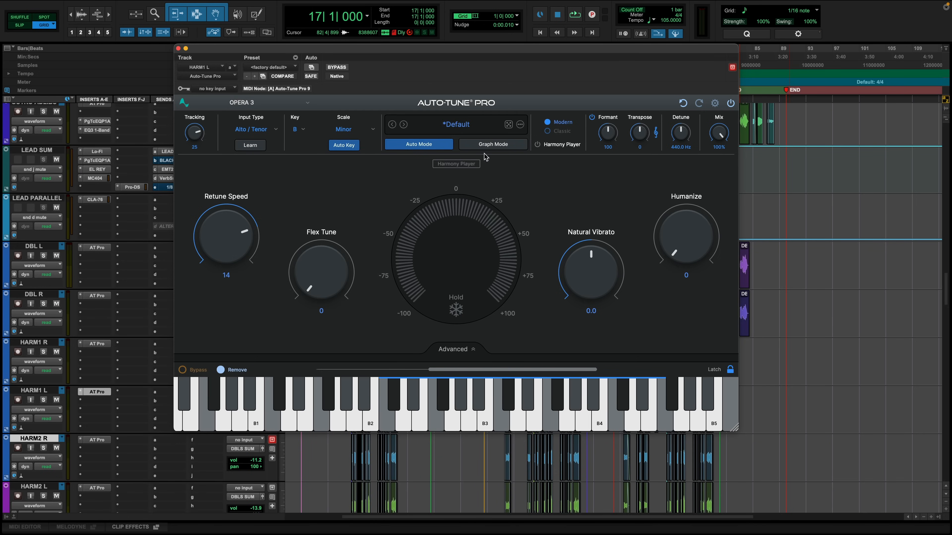
- Expand OPERA 3's Harmony Player and advanced controls
left_click(558, 144)
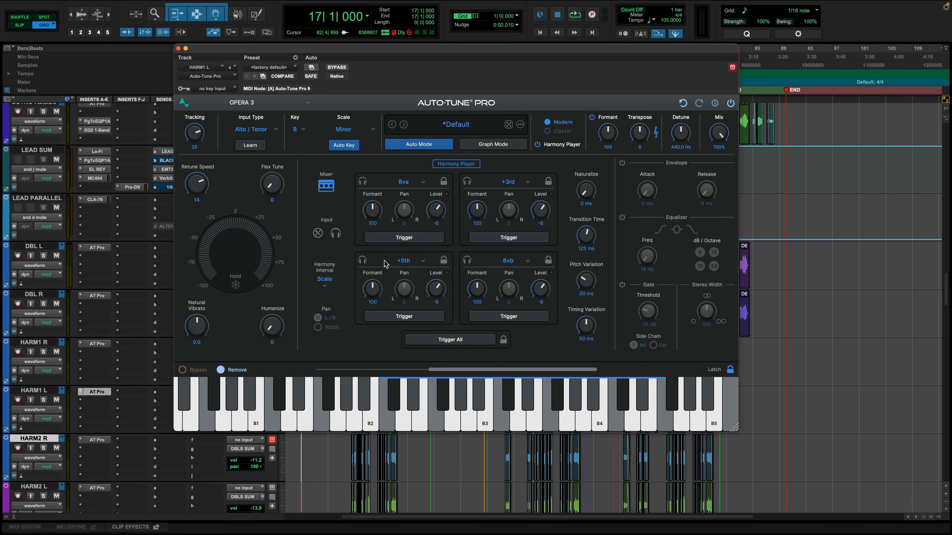
mouse_move(388, 244)
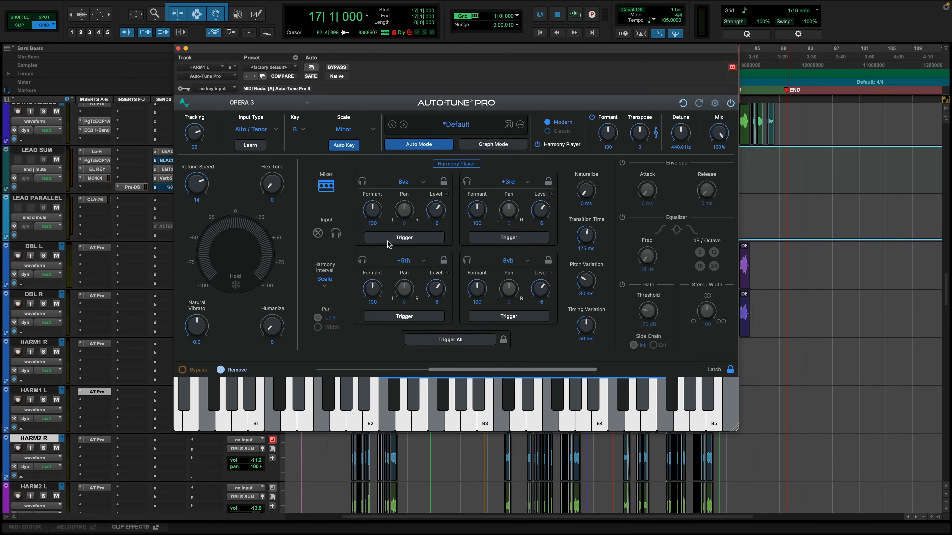
mouse_move(403, 238)
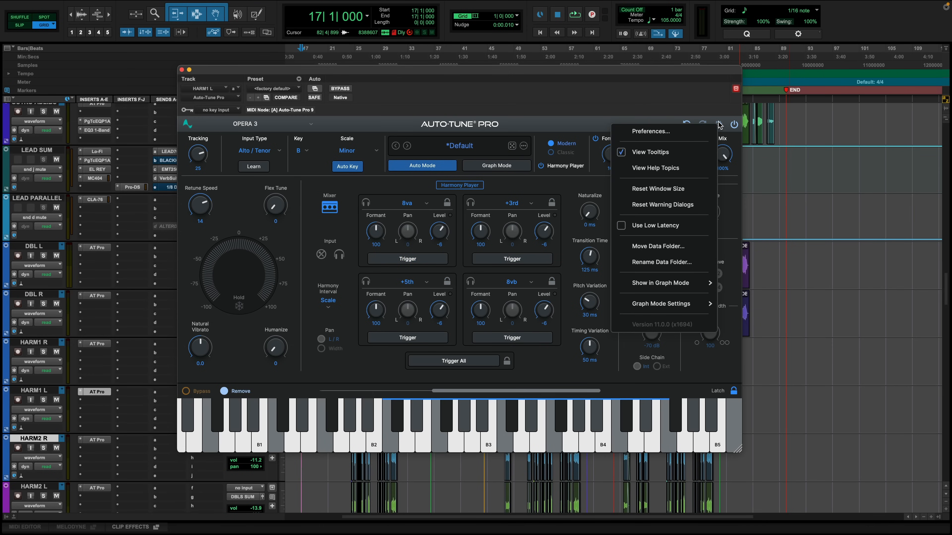
mouse_move(673, 181)
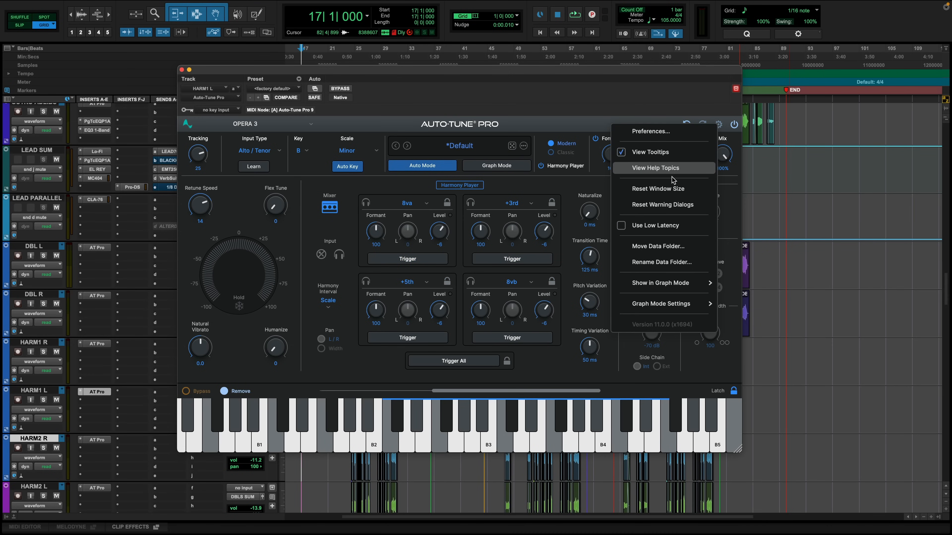
mouse_move(646, 229)
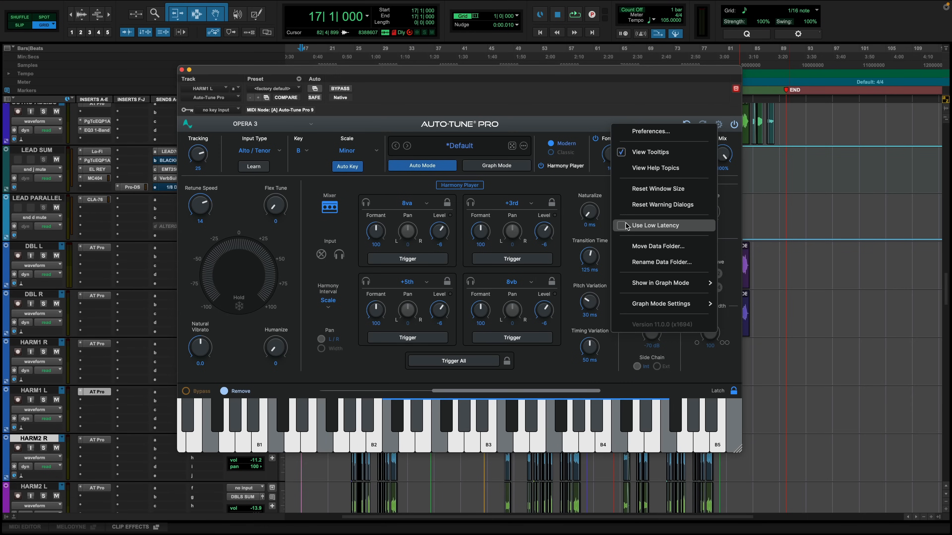
mouse_move(627, 228)
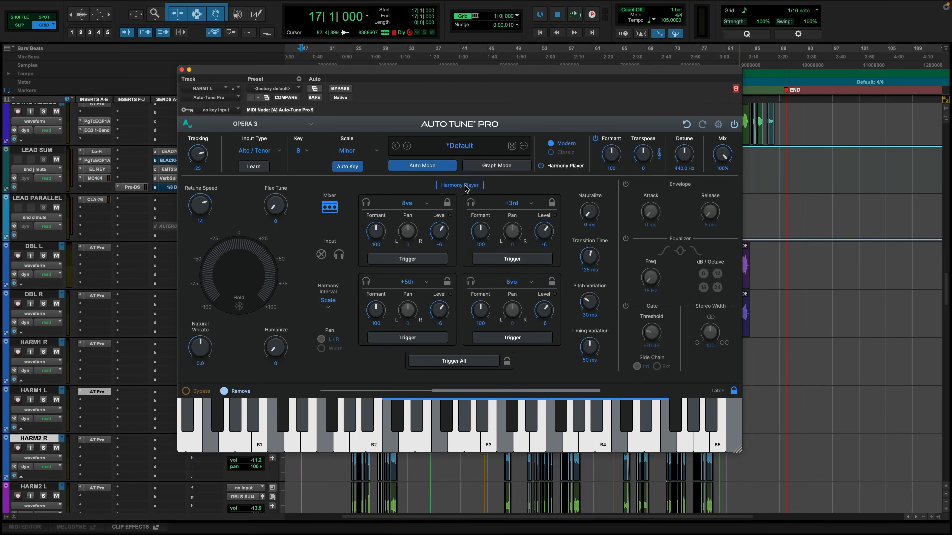
mouse_move(501, 191)
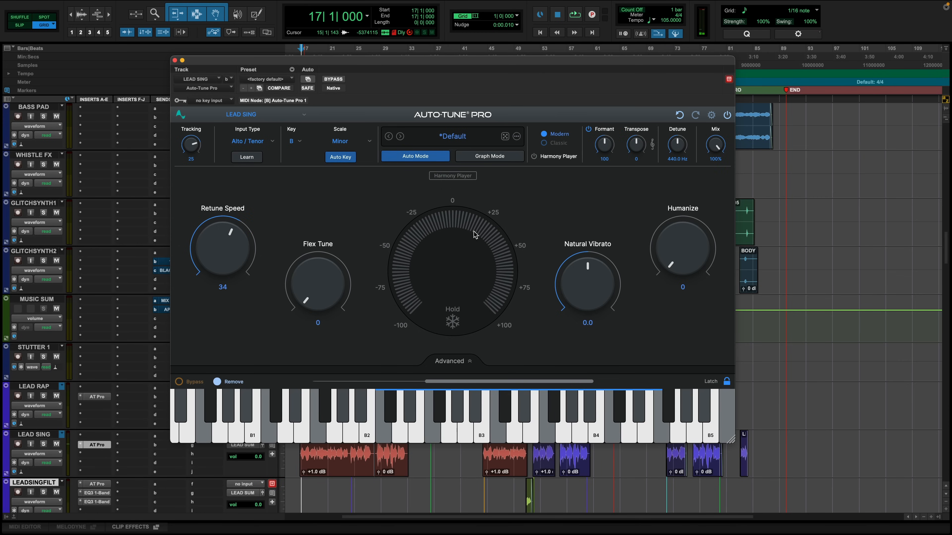
mouse_move(428, 237)
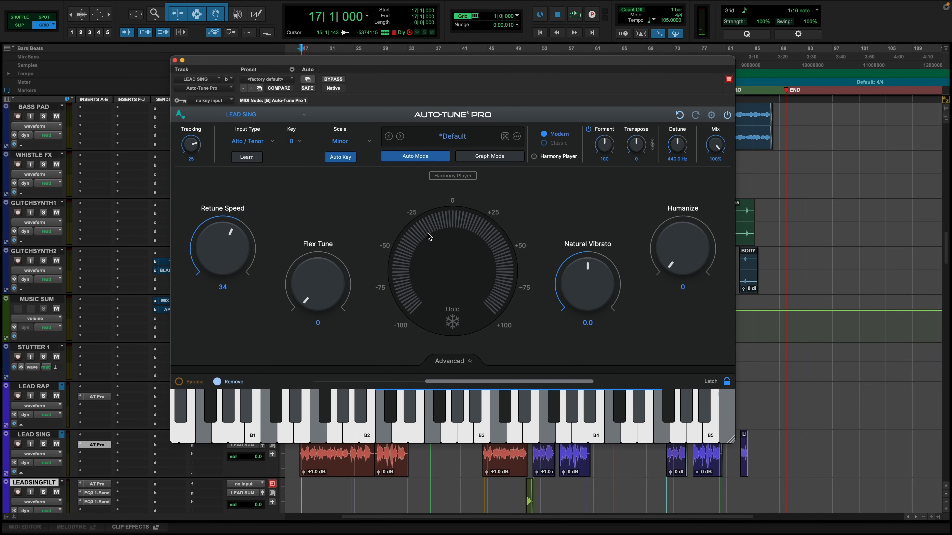
mouse_move(443, 214)
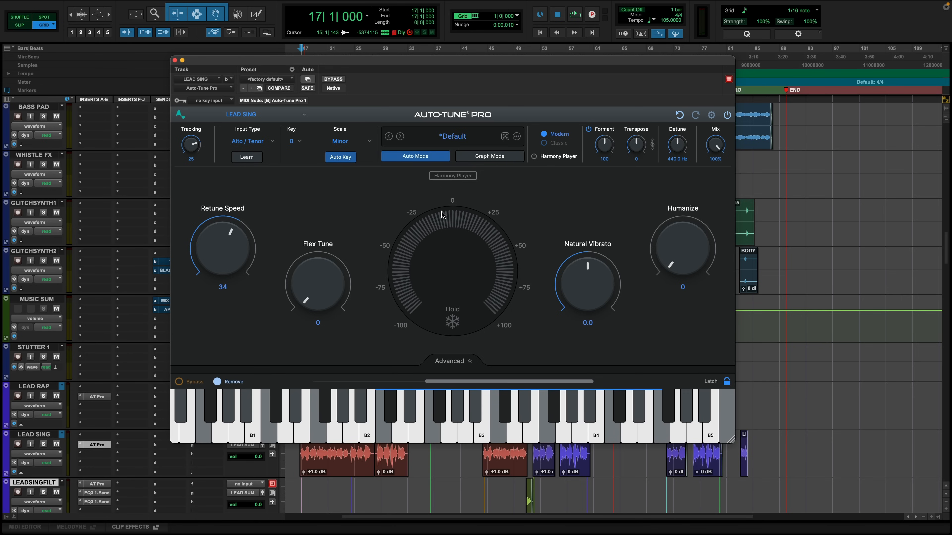
mouse_move(333, 286)
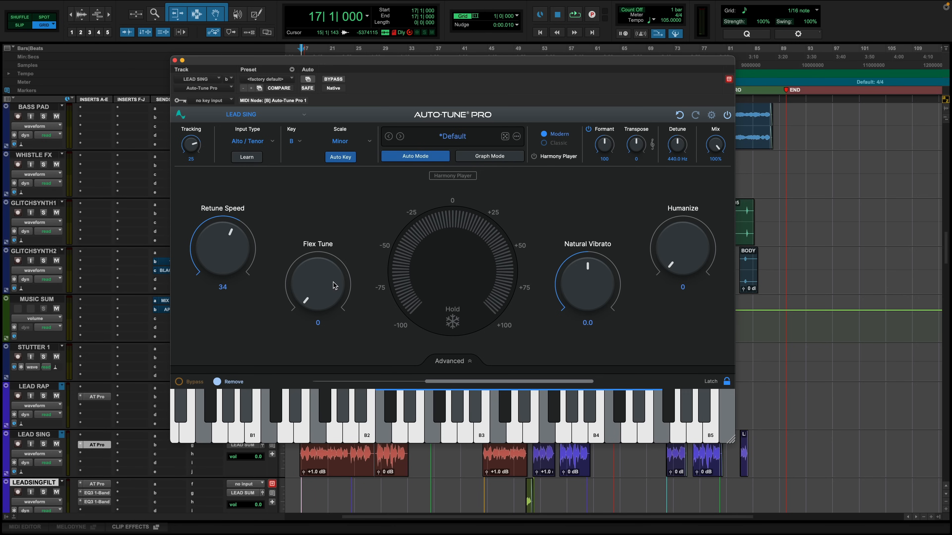
mouse_move(627, 247)
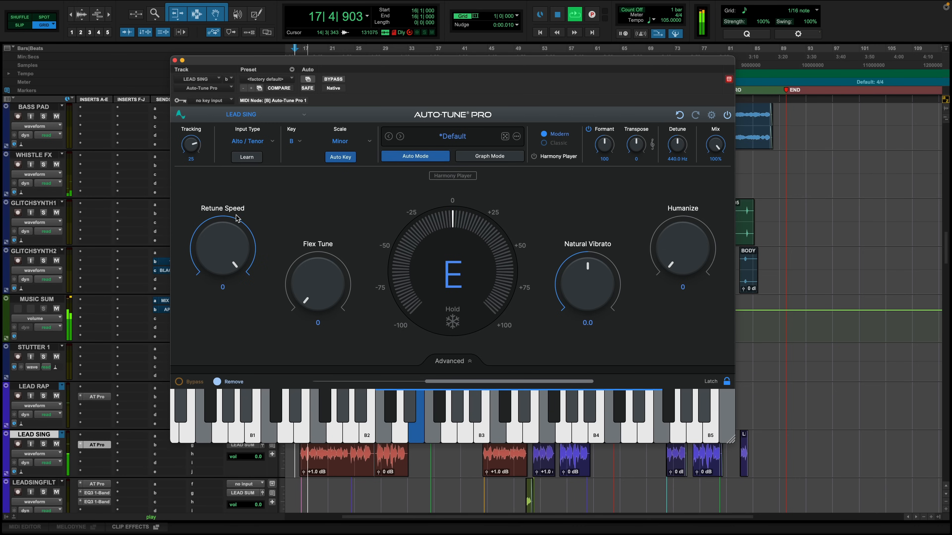
- Raise the lead vocal's Retune Speed to about 21 and start playback
left_click_drag(222, 247, 237, 219)
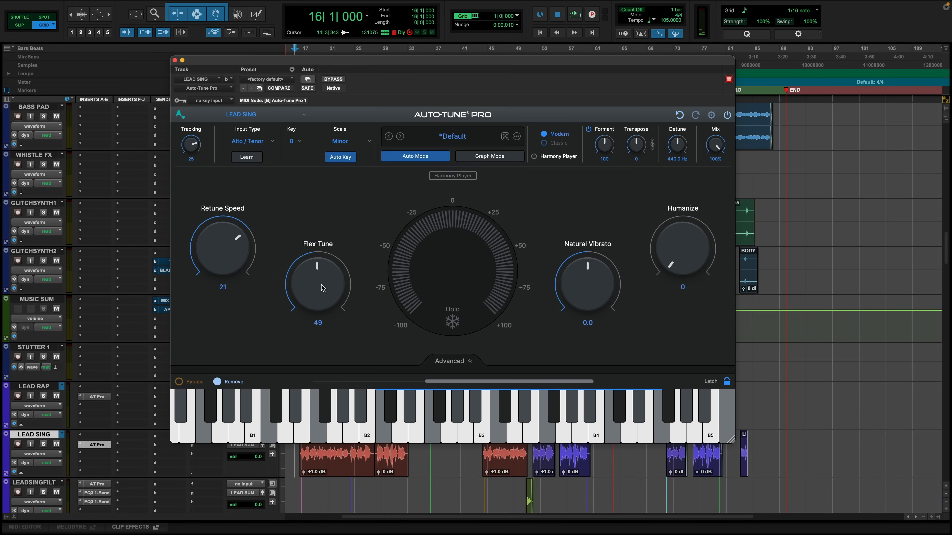
mouse_move(213, 240)
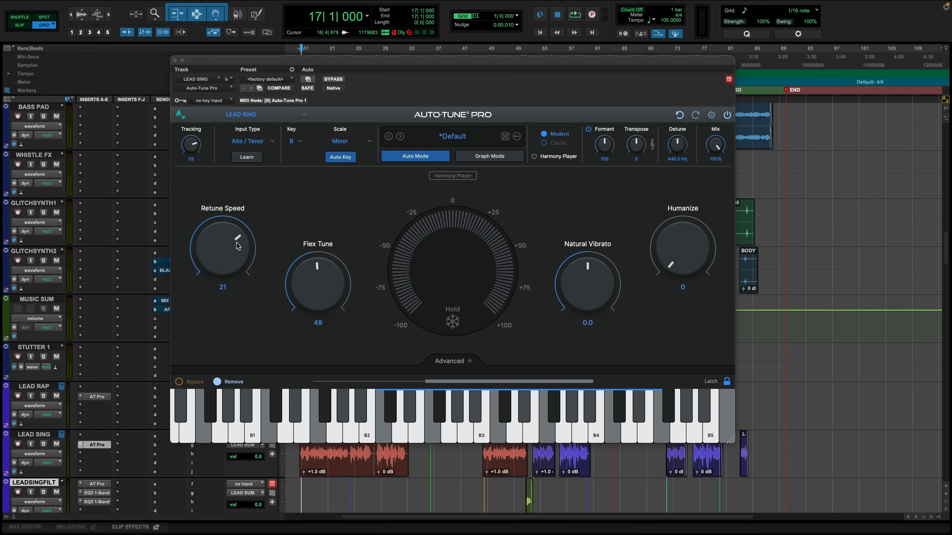
left_click(557, 14)
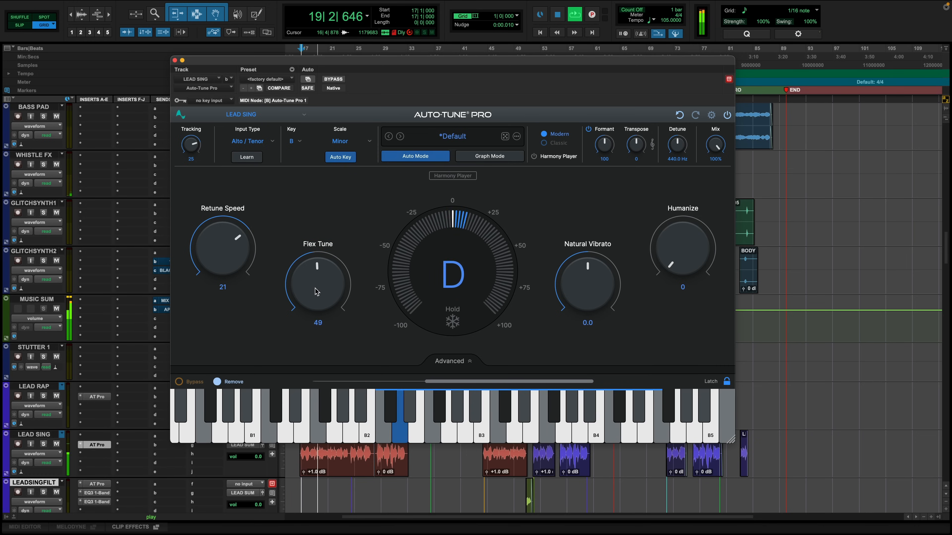
mouse_move(316, 289)
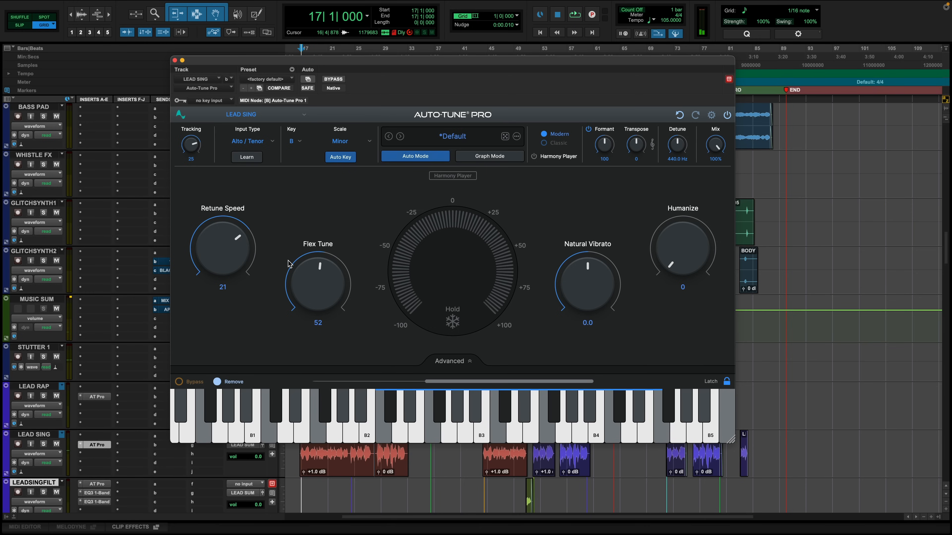
mouse_move(315, 282)
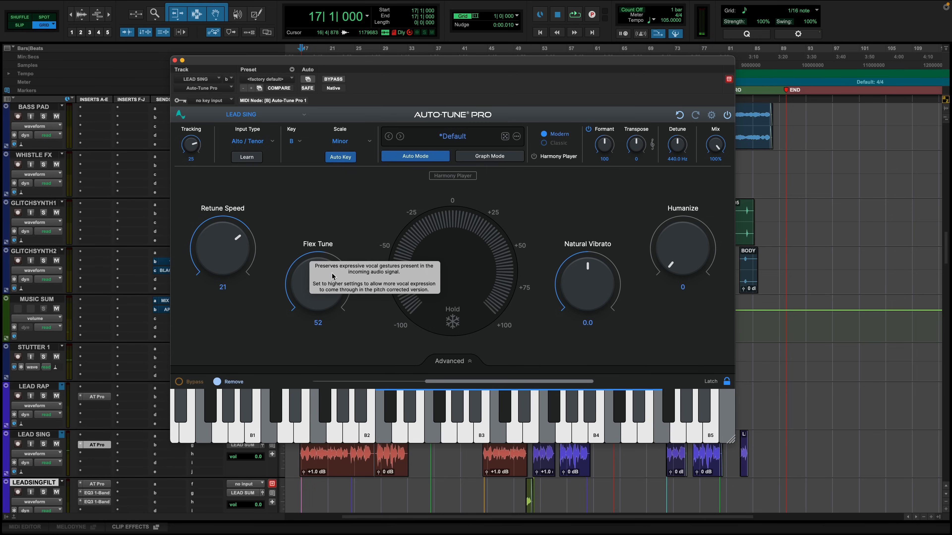
mouse_move(315, 303)
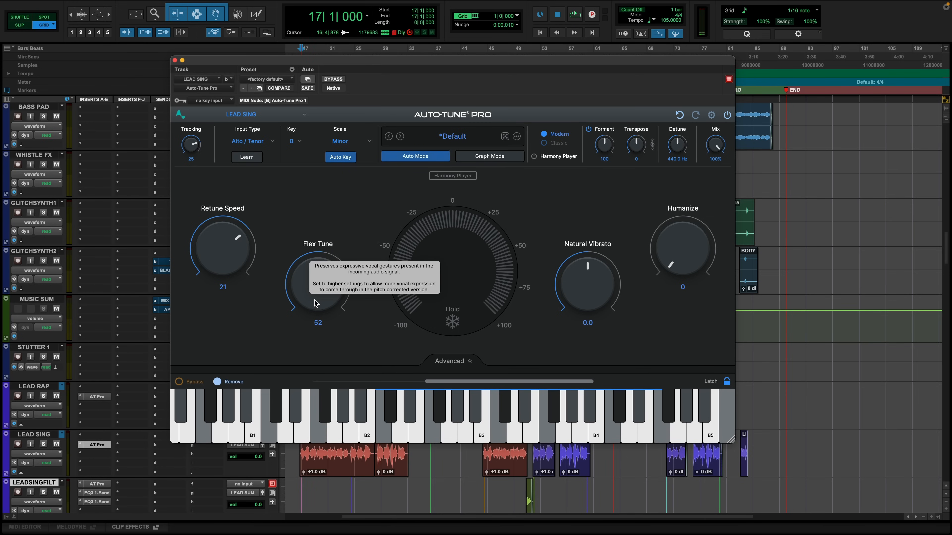
mouse_move(214, 255)
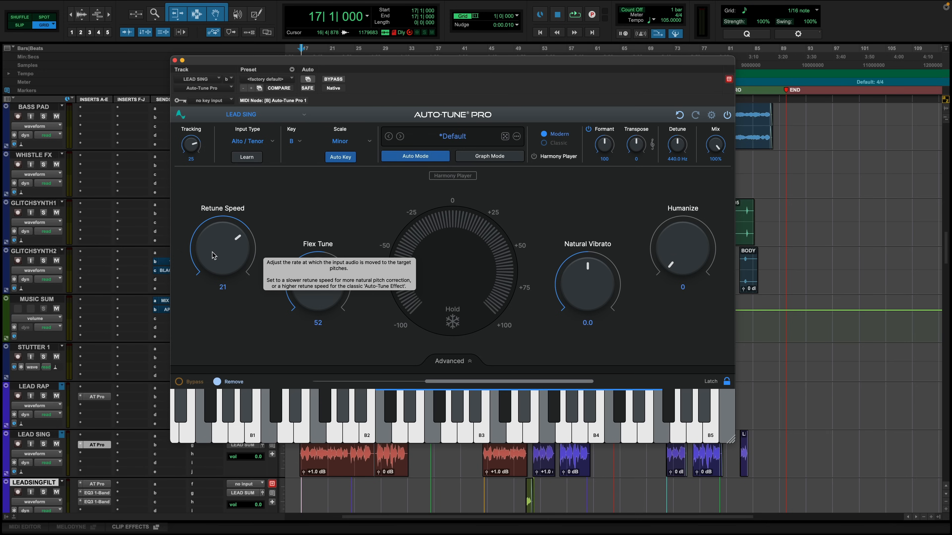
mouse_move(631, 277)
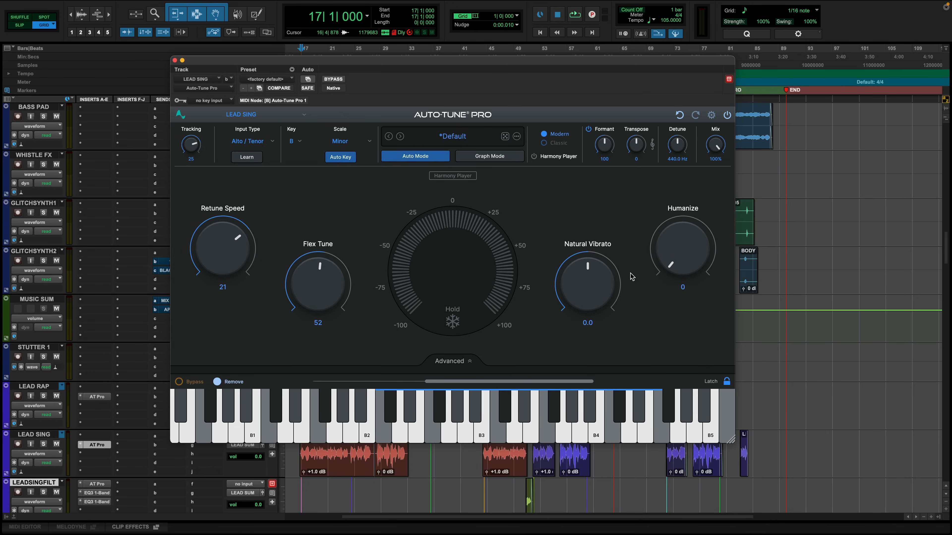
mouse_move(560, 315)
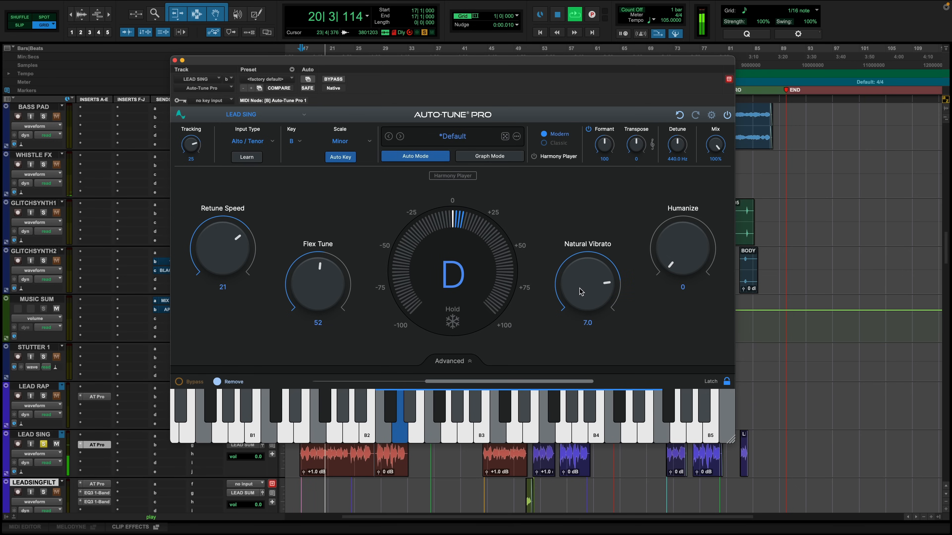
mouse_move(587, 287)
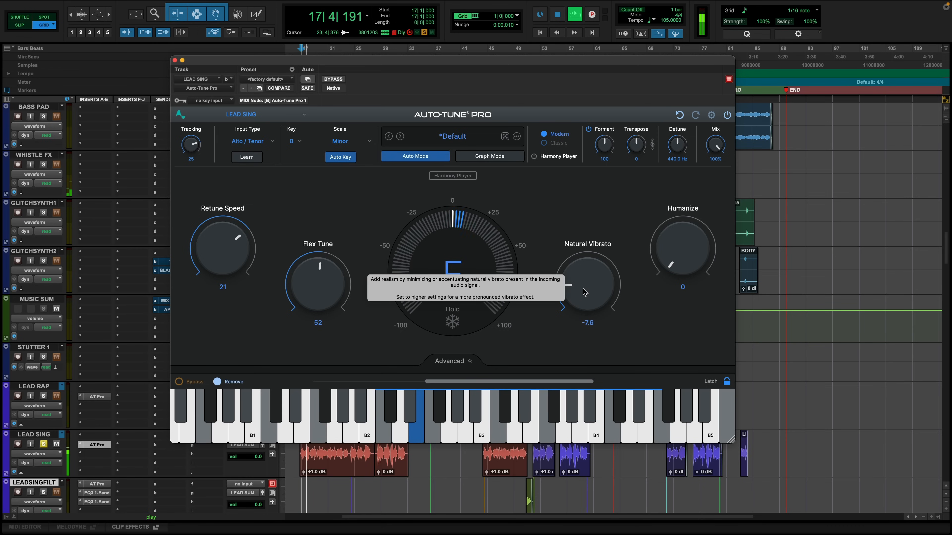
mouse_move(587, 292)
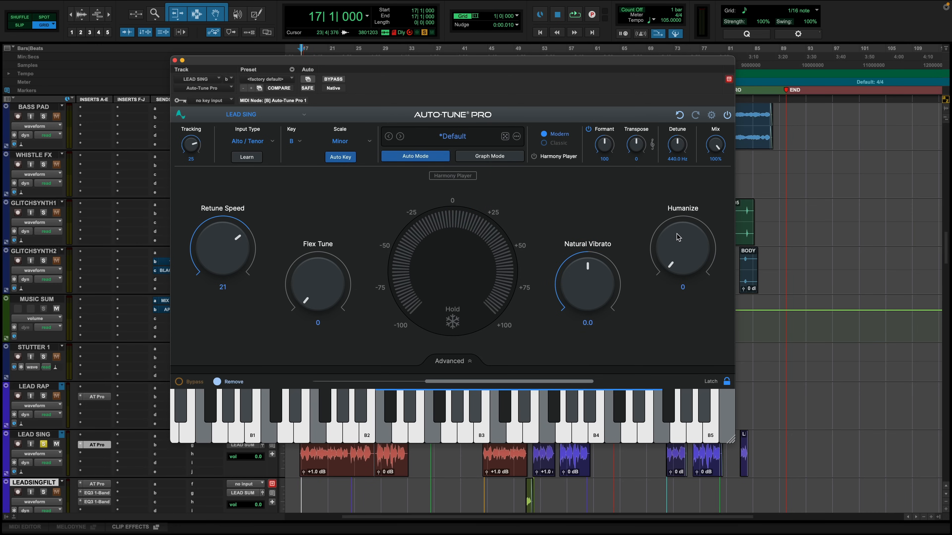
mouse_move(321, 256)
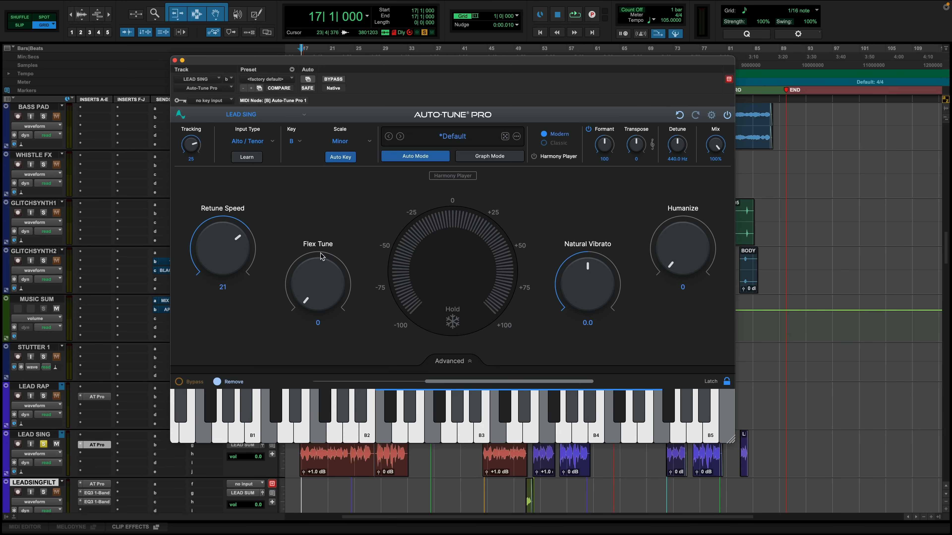
mouse_move(314, 276)
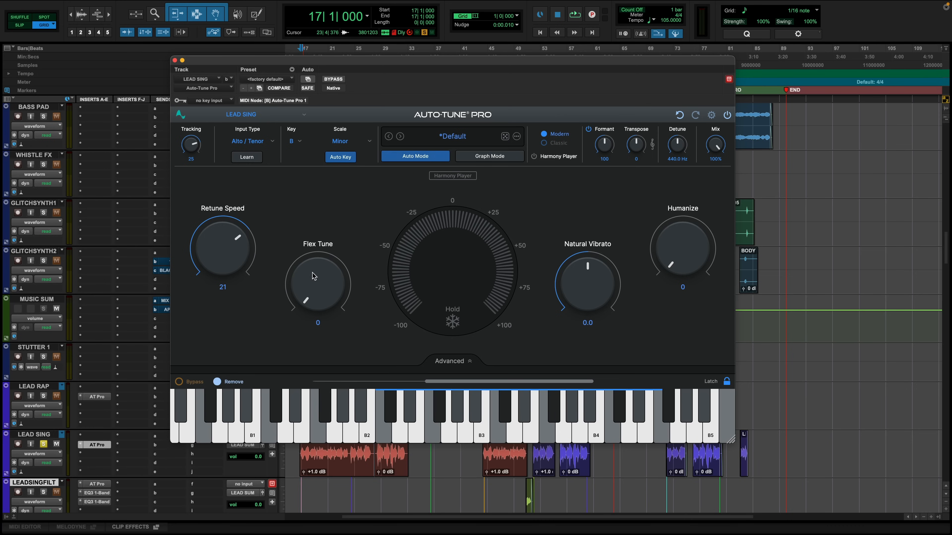
mouse_move(650, 237)
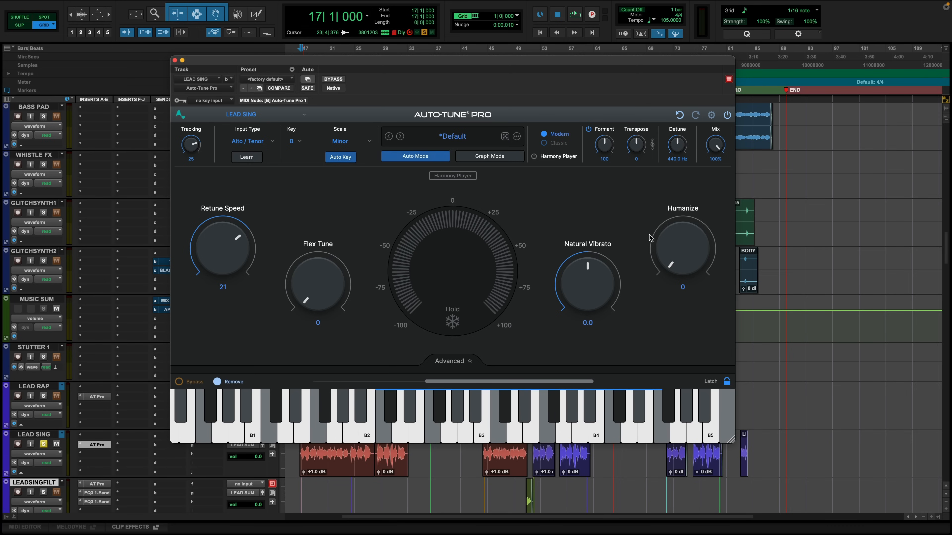
mouse_move(675, 242)
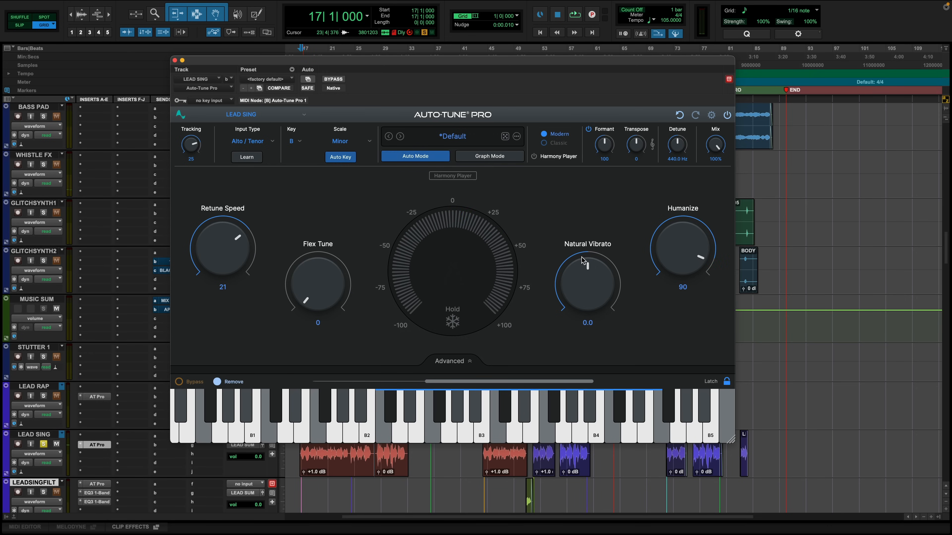
mouse_move(682, 247)
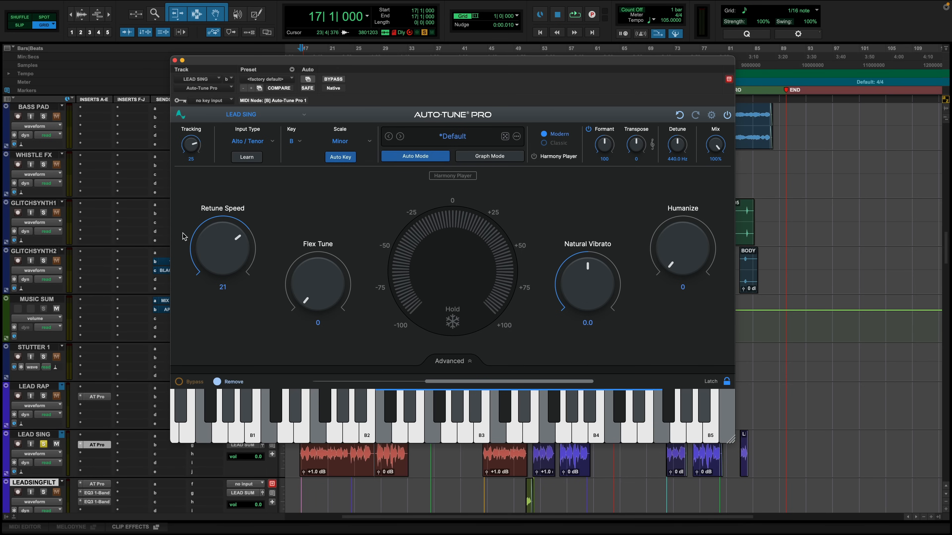
- Place the playback point at bar 23 of the LEAD SING track
left_click(573, 14)
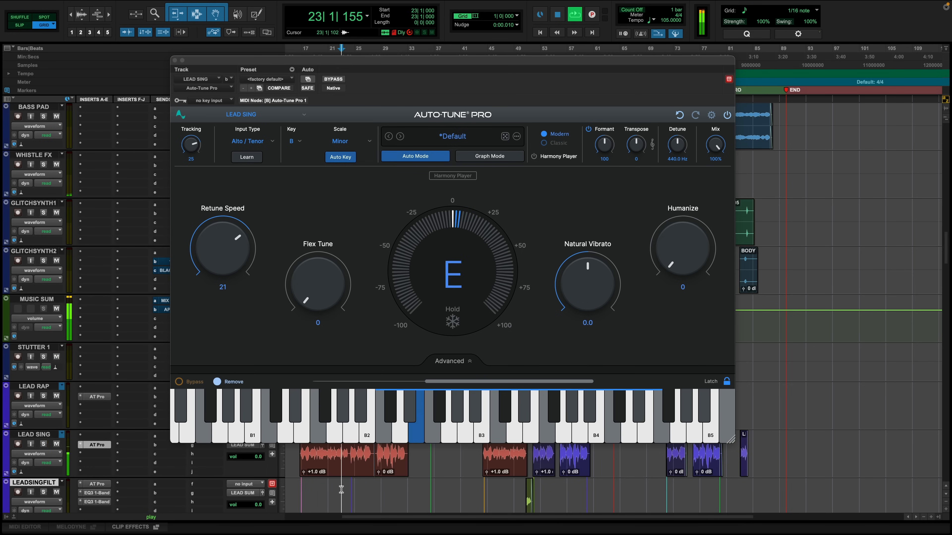